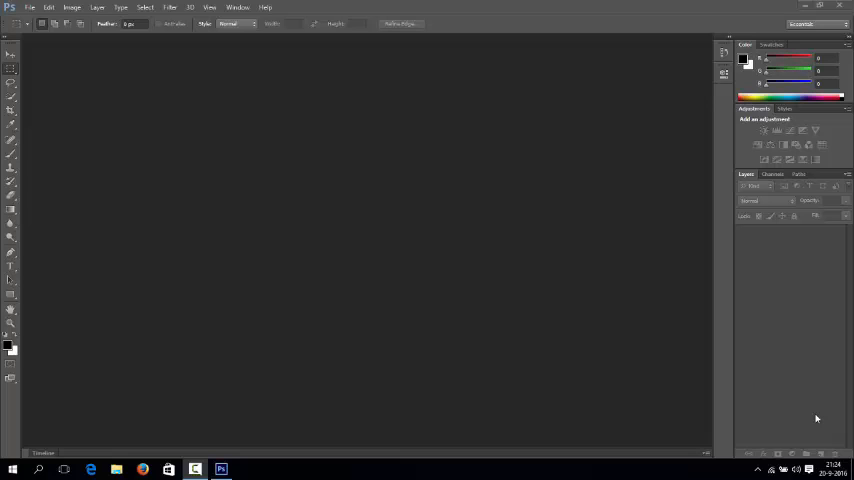
mouse_move(341, 147)
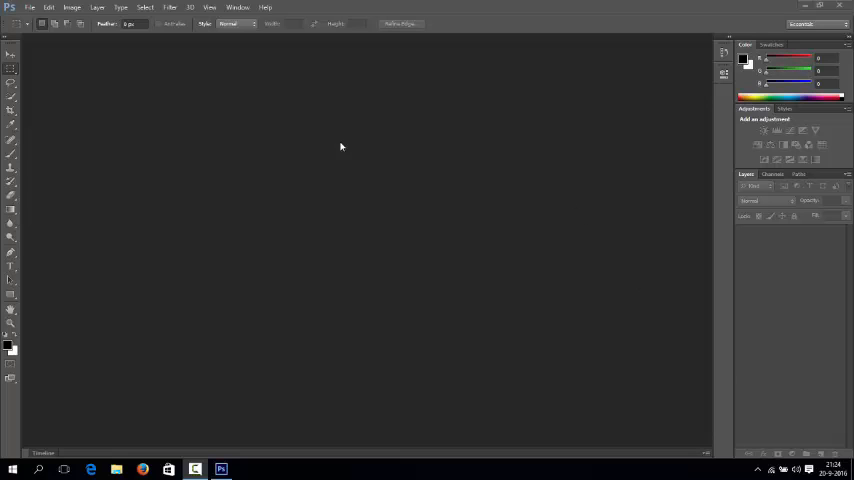
mouse_move(110, 103)
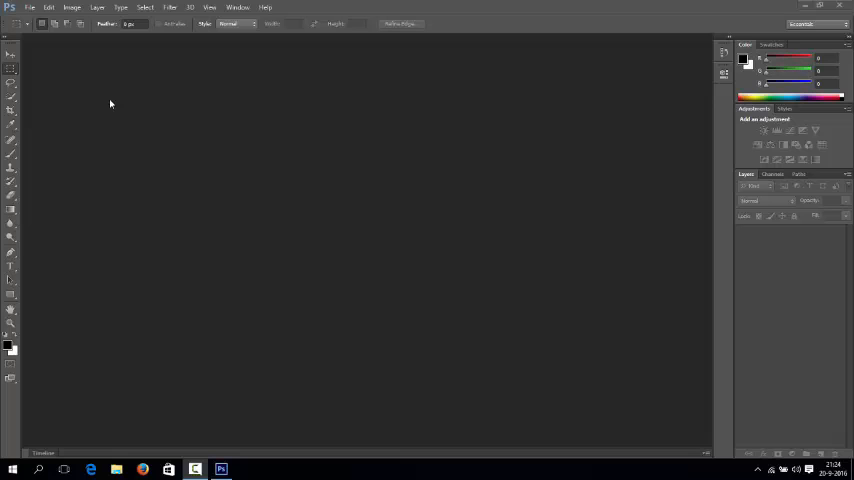
mouse_move(72, 113)
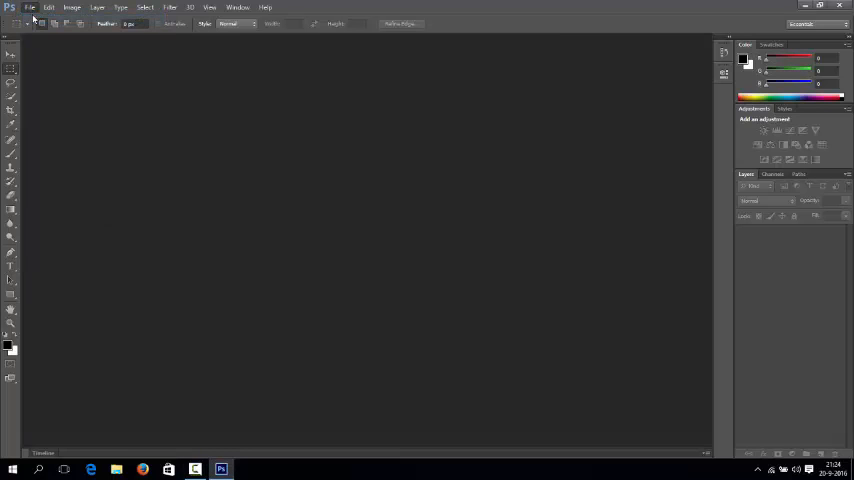
Create a 300 × 300 cm white document named 'Test1'
click(29, 7)
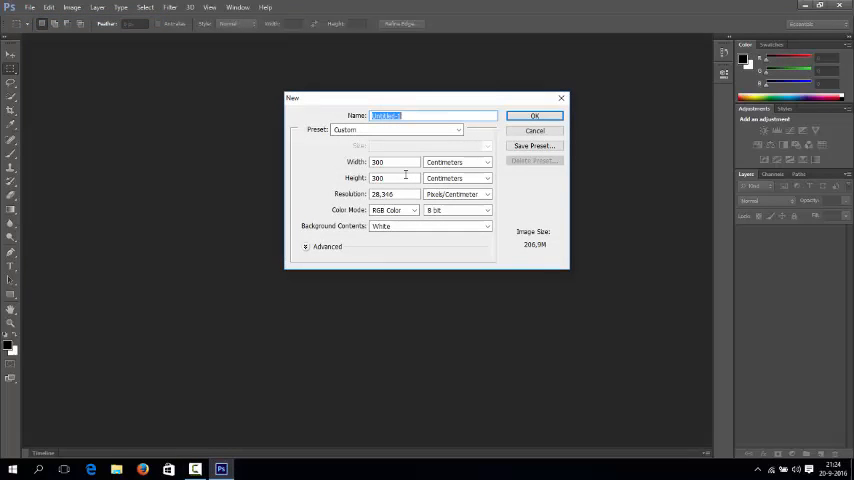
mouse_move(390, 178)
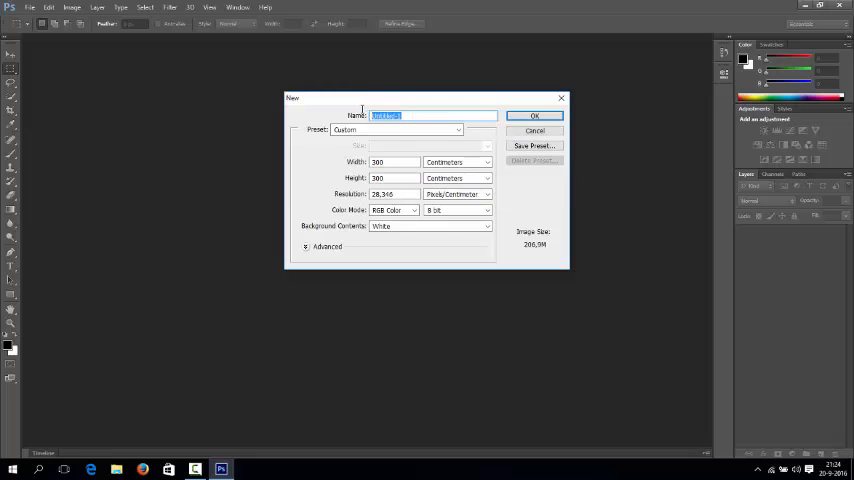
text(IE)
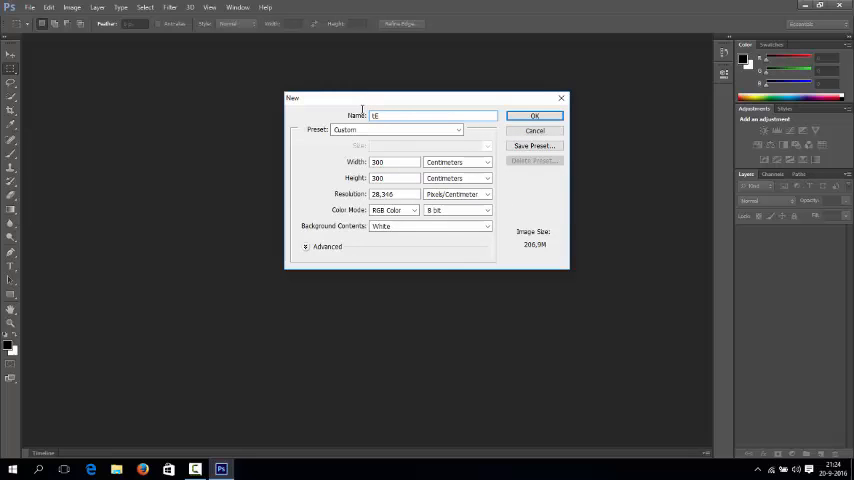
text(Test1)
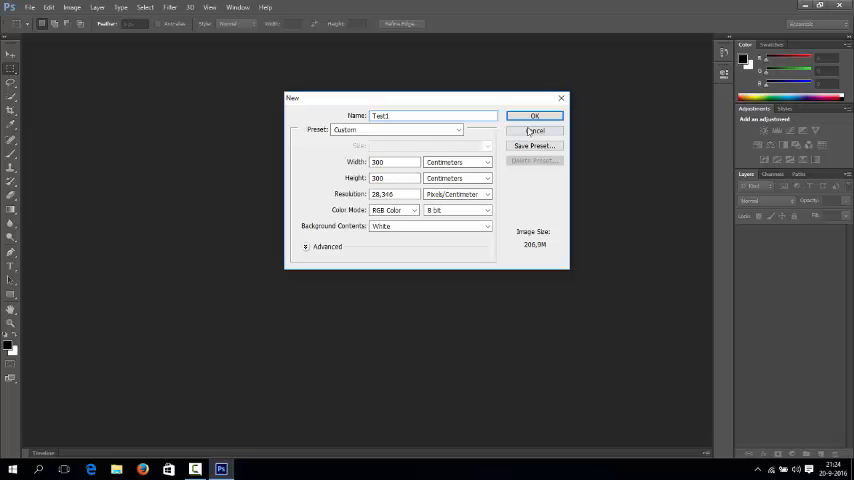
click(534, 115)
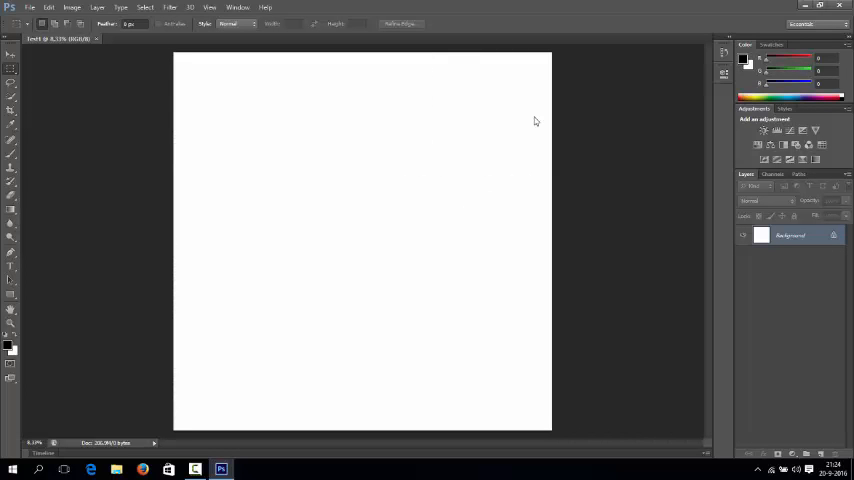
mouse_move(449, 114)
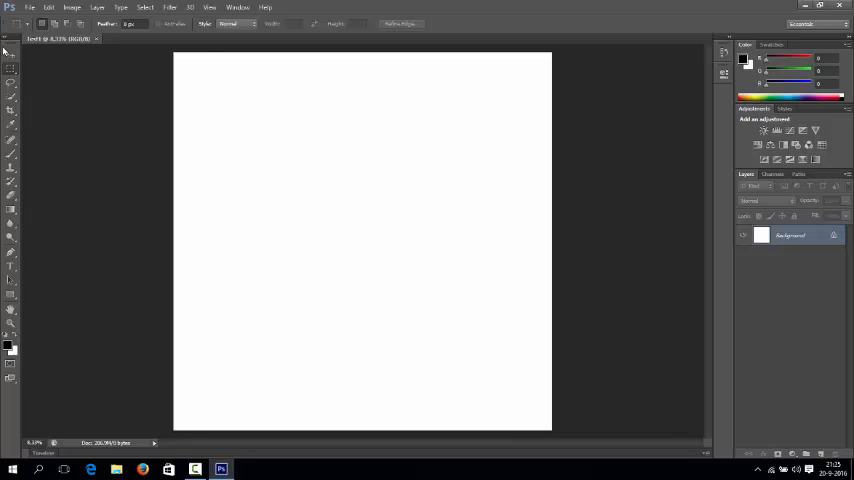
Select the Move Tool from the Tools panel
click(11, 54)
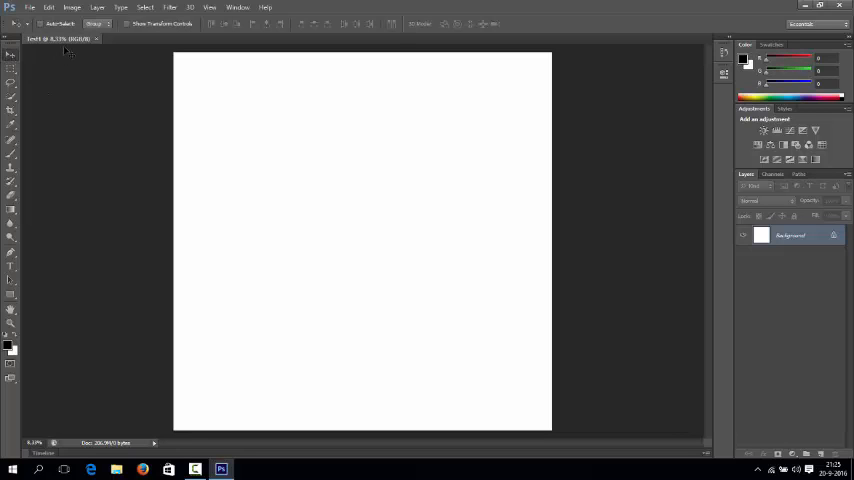
mouse_move(105, 73)
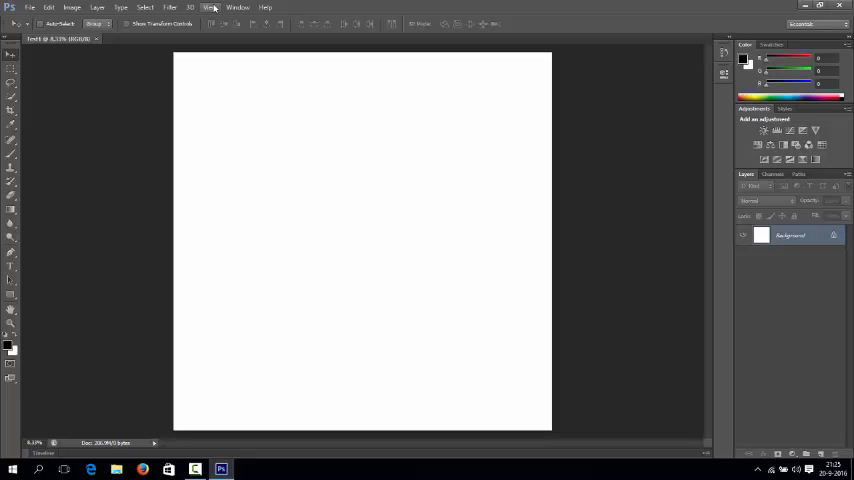
click(210, 7)
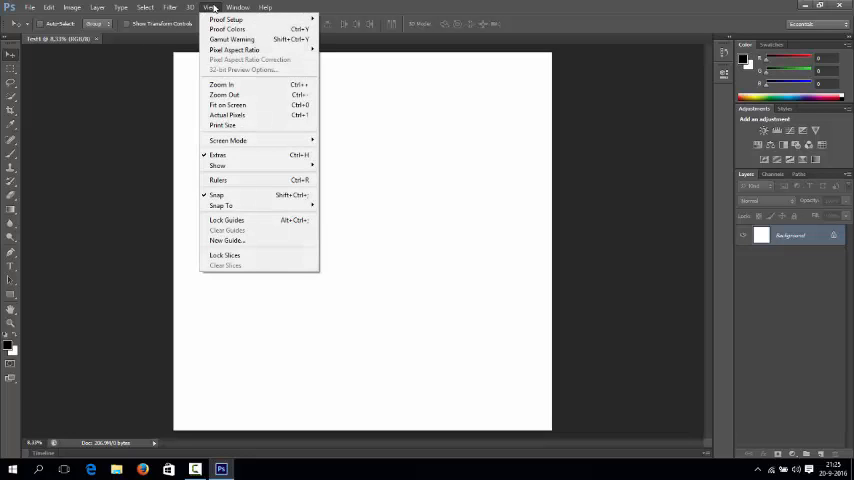
mouse_move(247, 236)
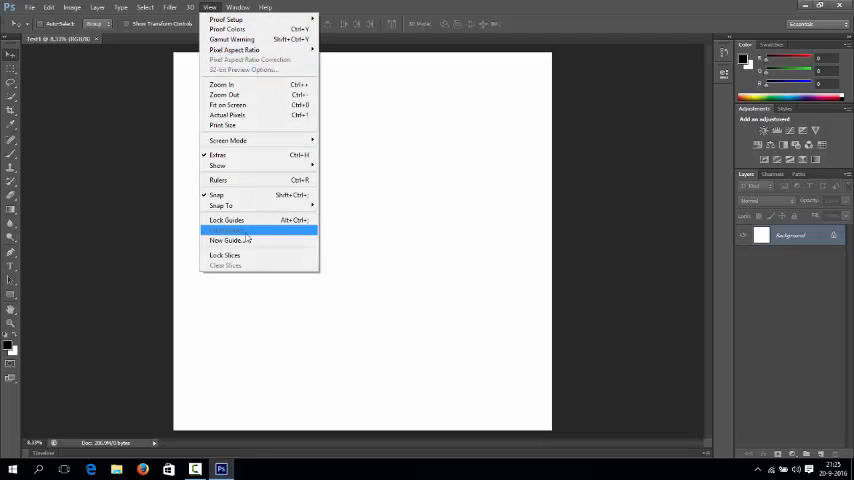
click(230, 240)
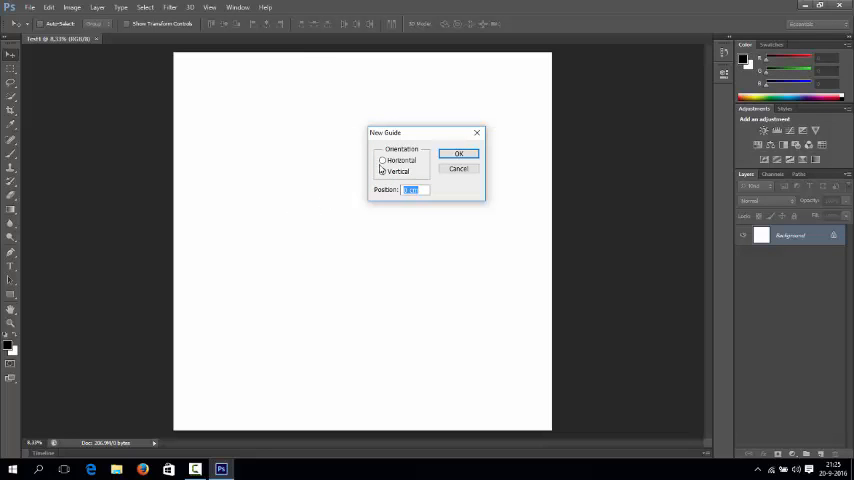
click(382, 171)
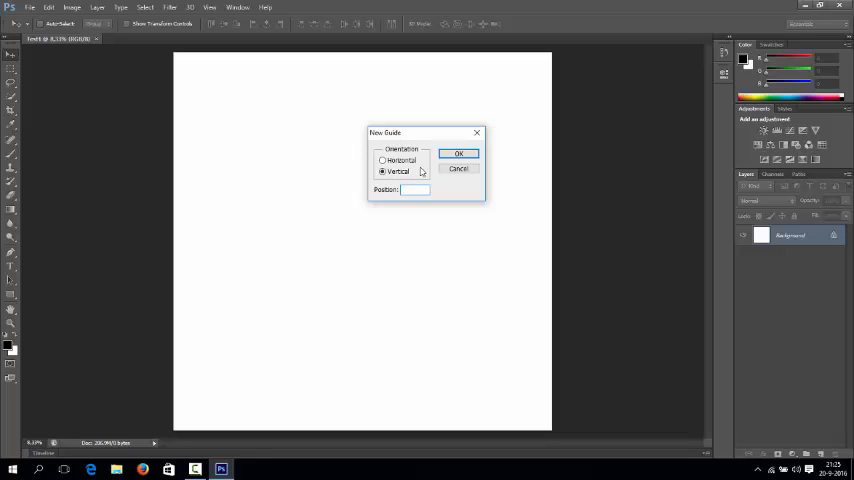
text(50%)
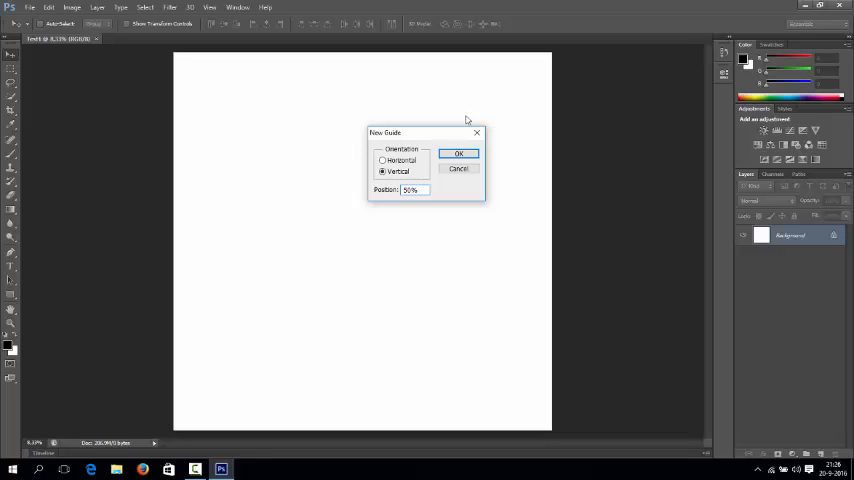
click(459, 153)
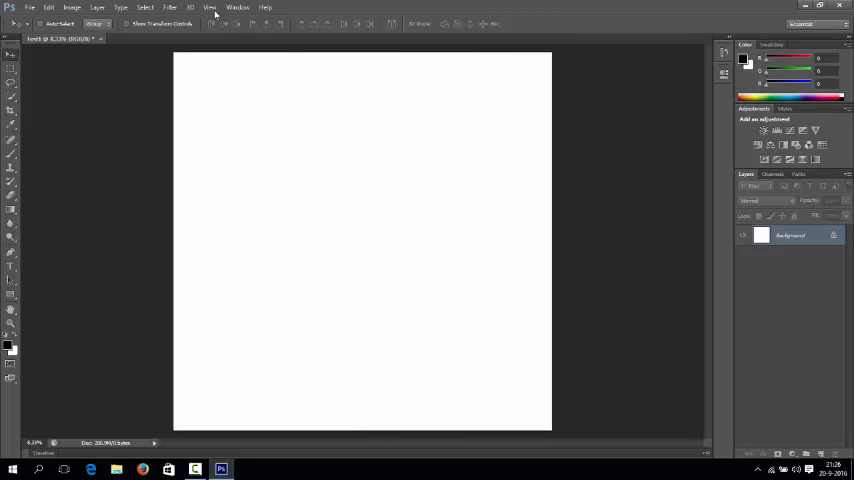
Add a vertical guide at the 50% position via View > New Guide
click(209, 7)
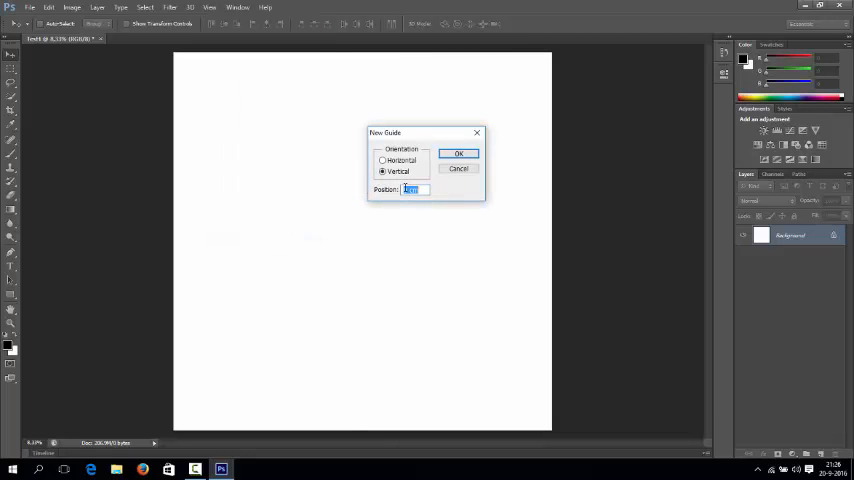
text(50)
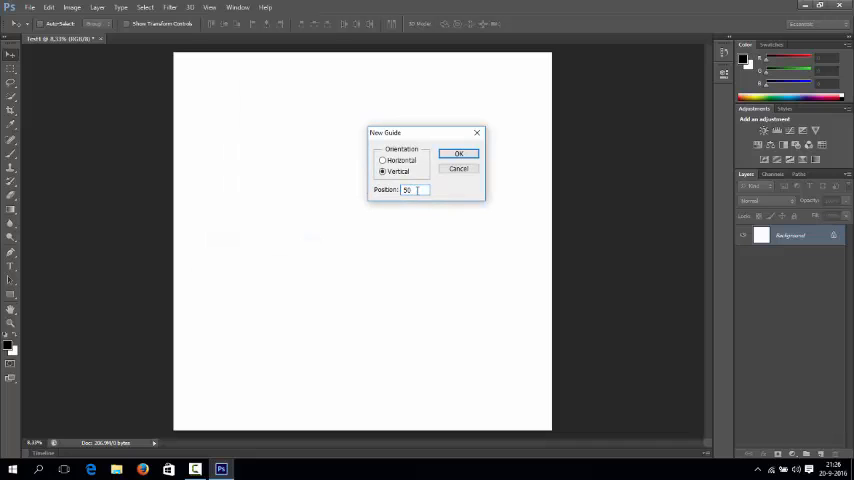
click(459, 153)
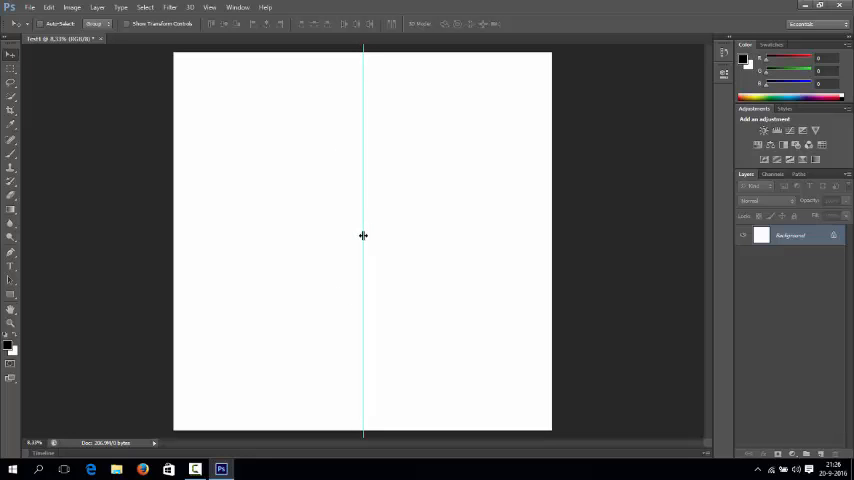
Add a horizontal guide at the 50% position via View > New Guide
click(209, 7)
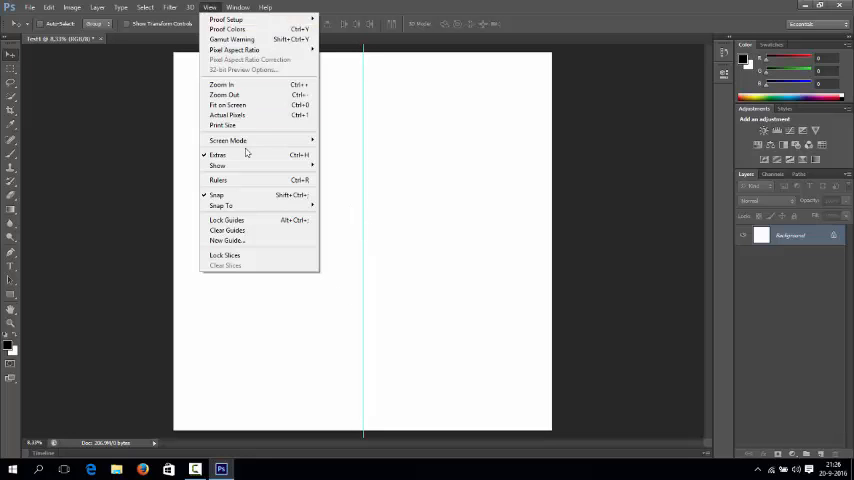
mouse_move(238, 249)
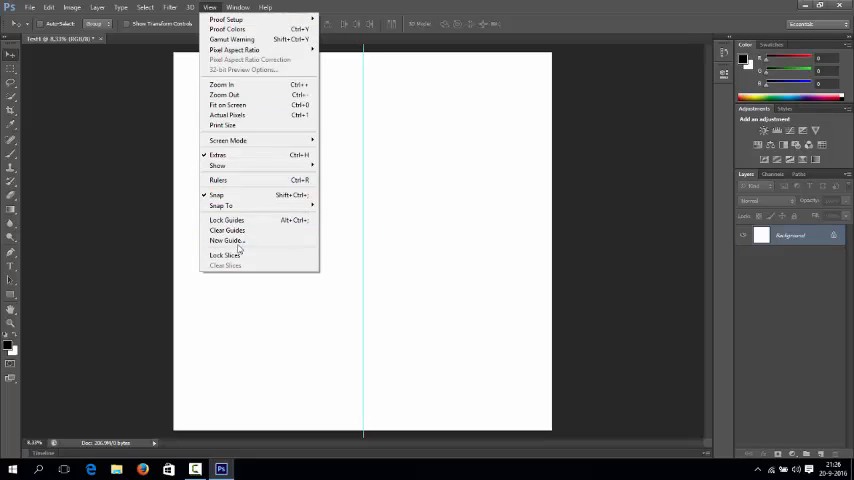
click(225, 241)
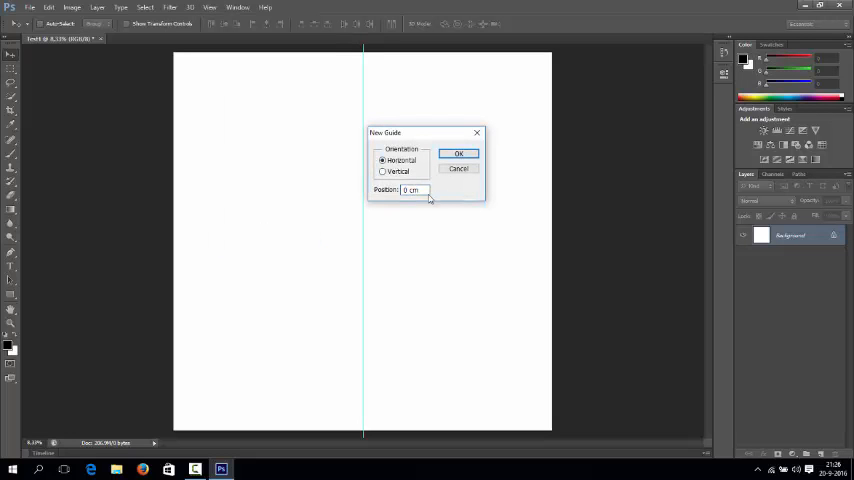
text(50%)
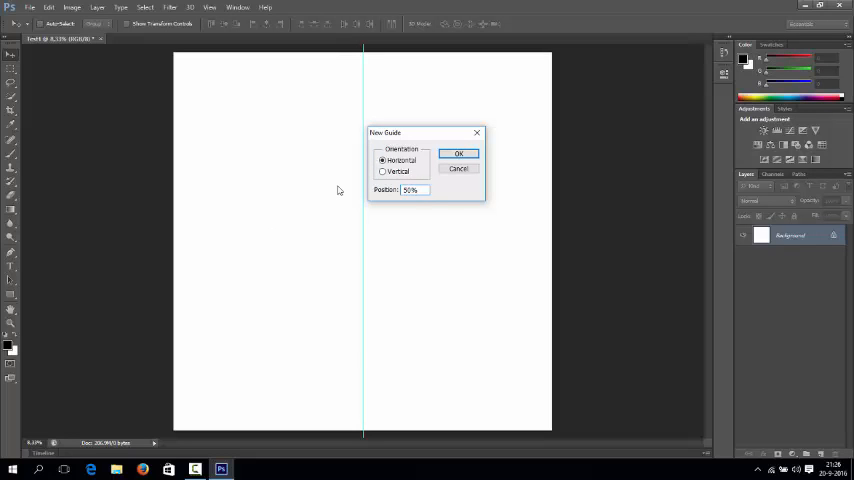
click(458, 153)
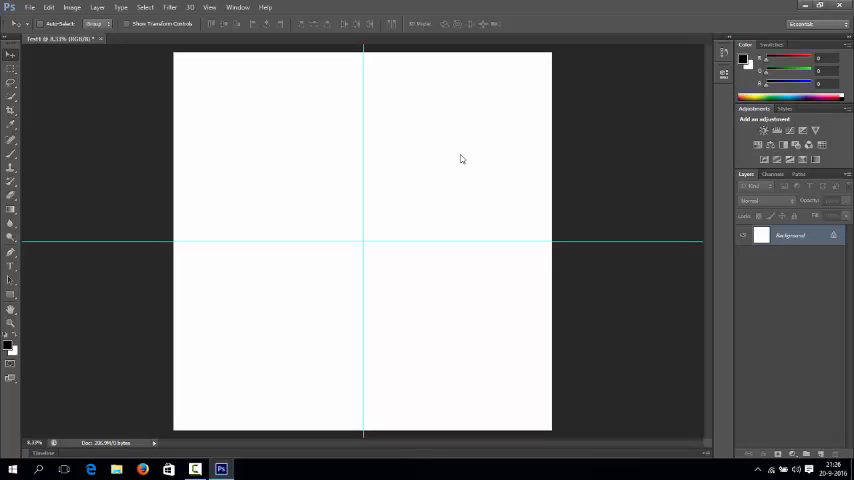
mouse_move(417, 241)
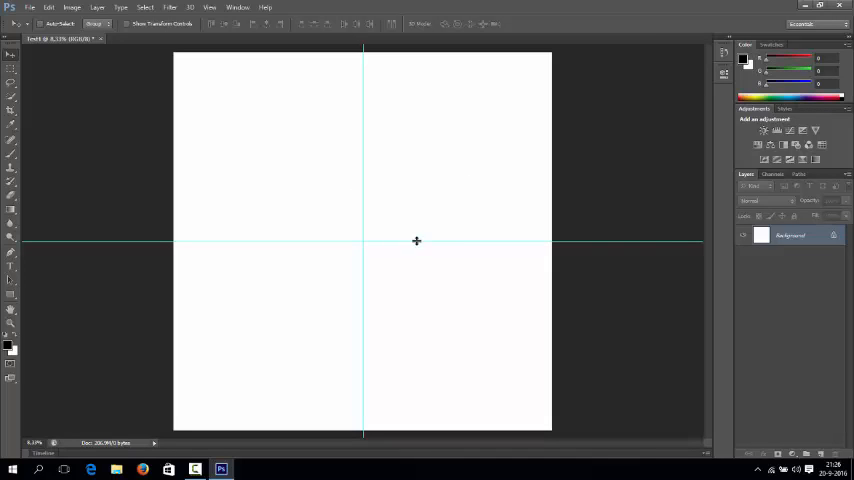
mouse_move(348, 150)
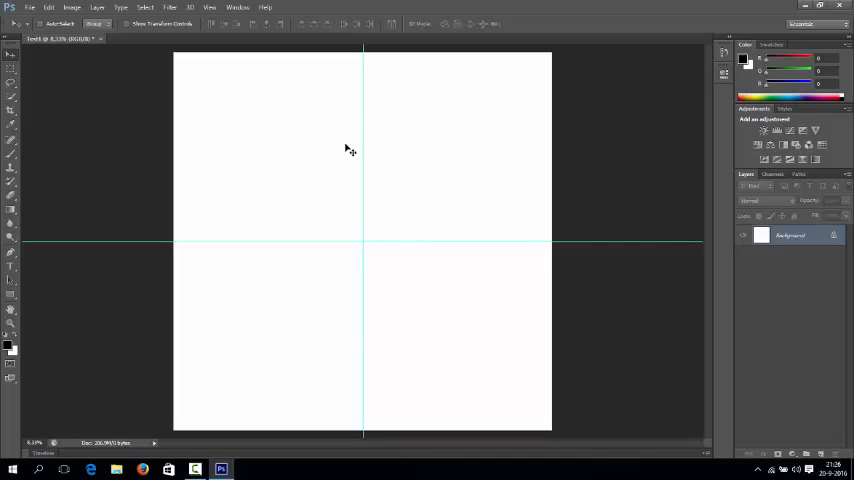
mouse_move(375, 78)
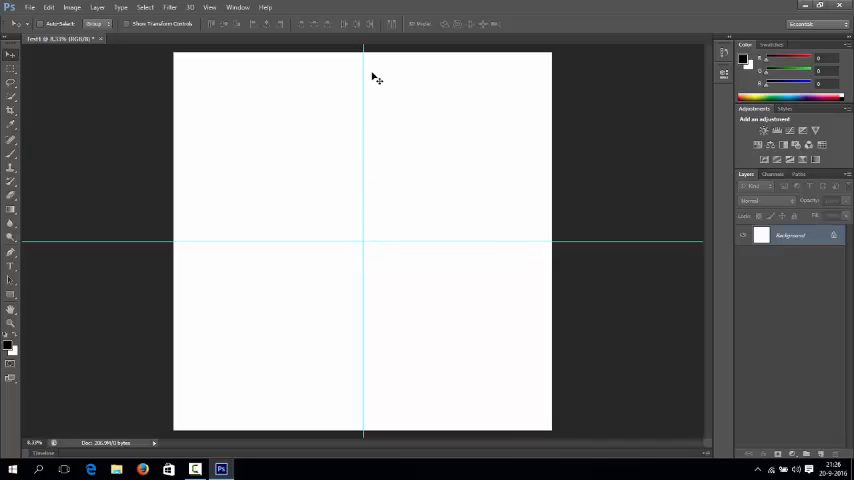
mouse_move(454, 242)
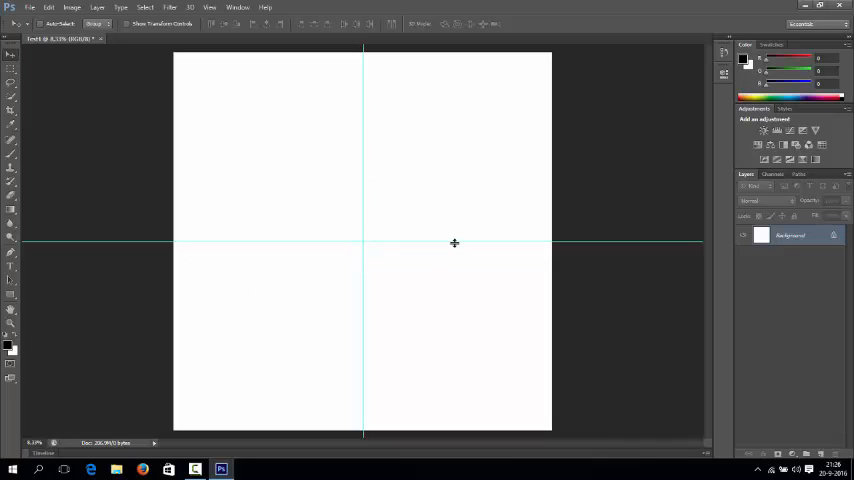
drag(454, 243, 450, 216)
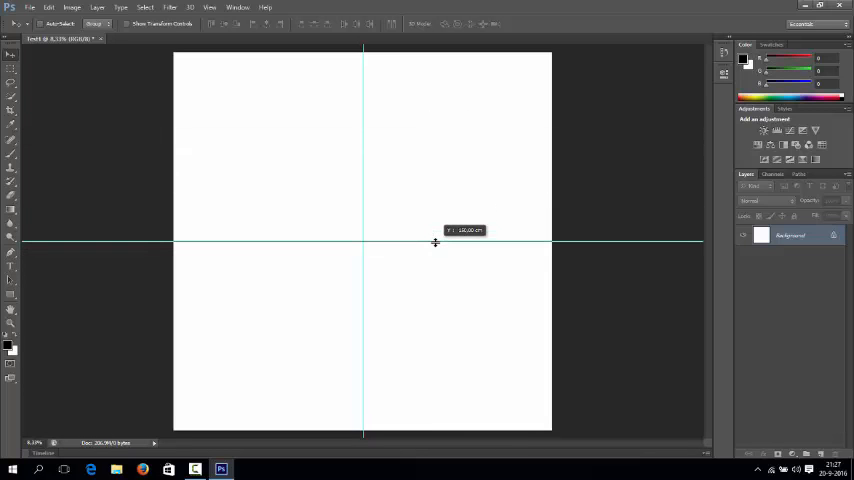
drag(435, 243, 435, 247)
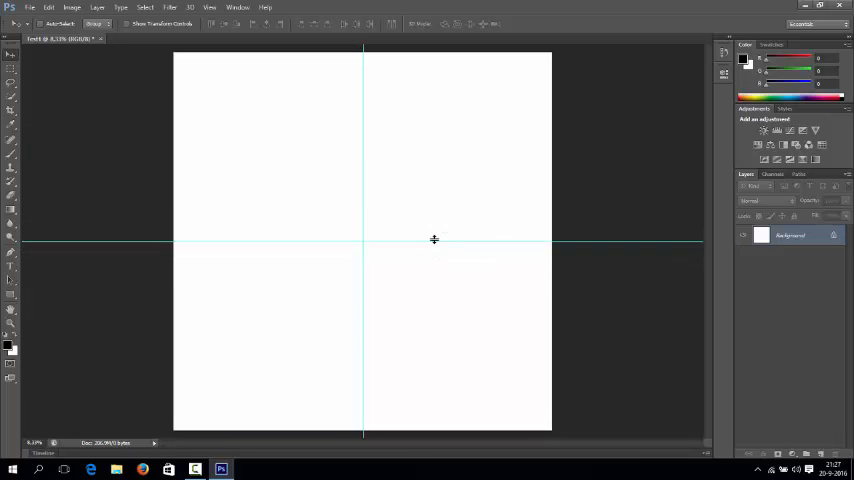
mouse_move(435, 245)
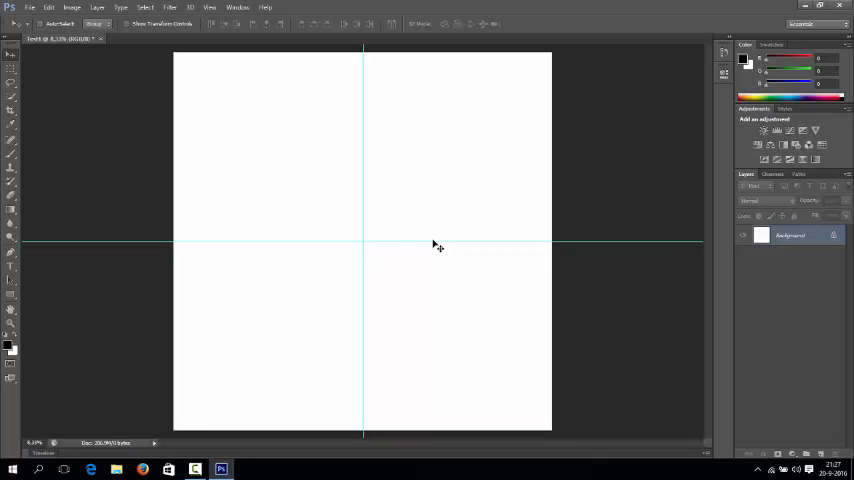